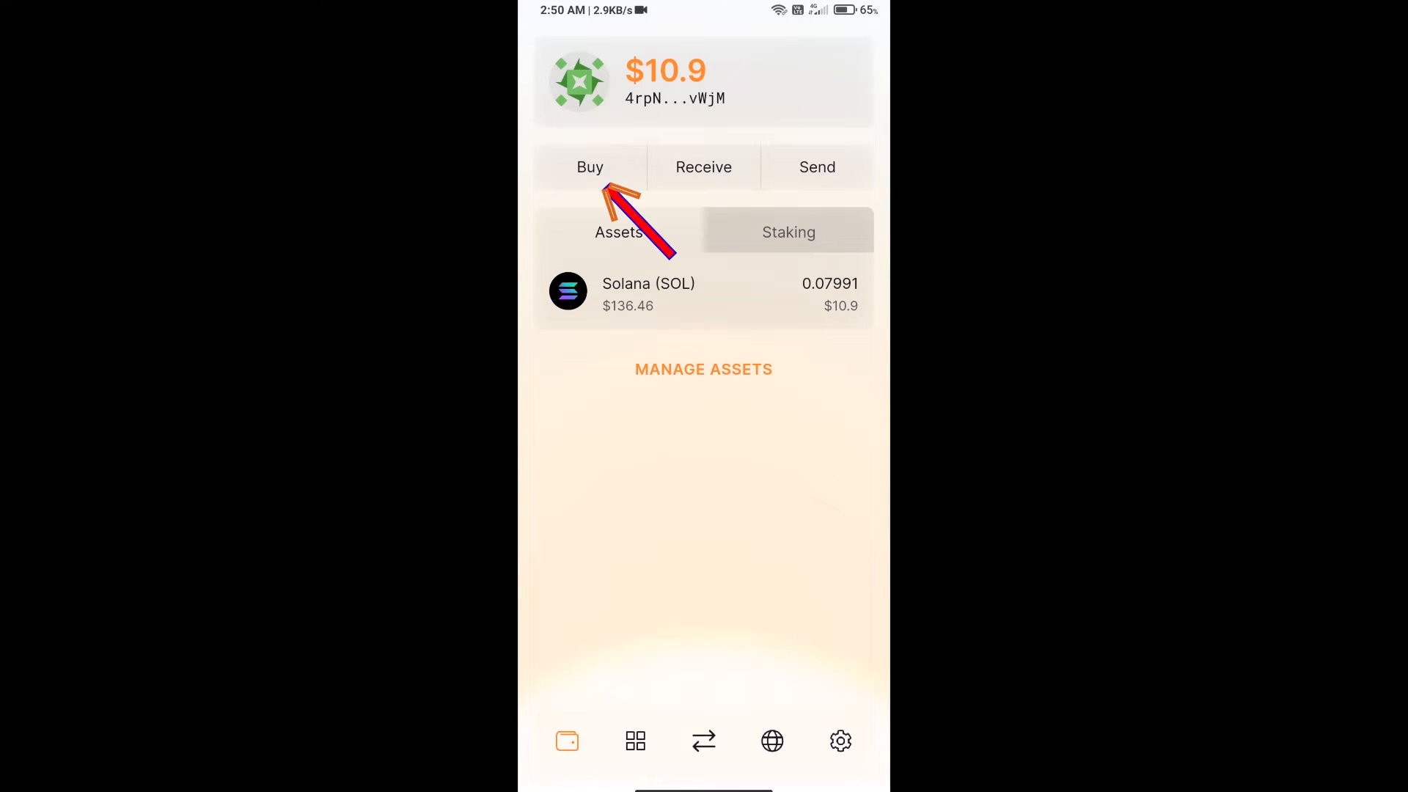
# Browse the Buy SOL page and the wallet's SOL receiving address, then close both
pyautogui.click(590, 167)
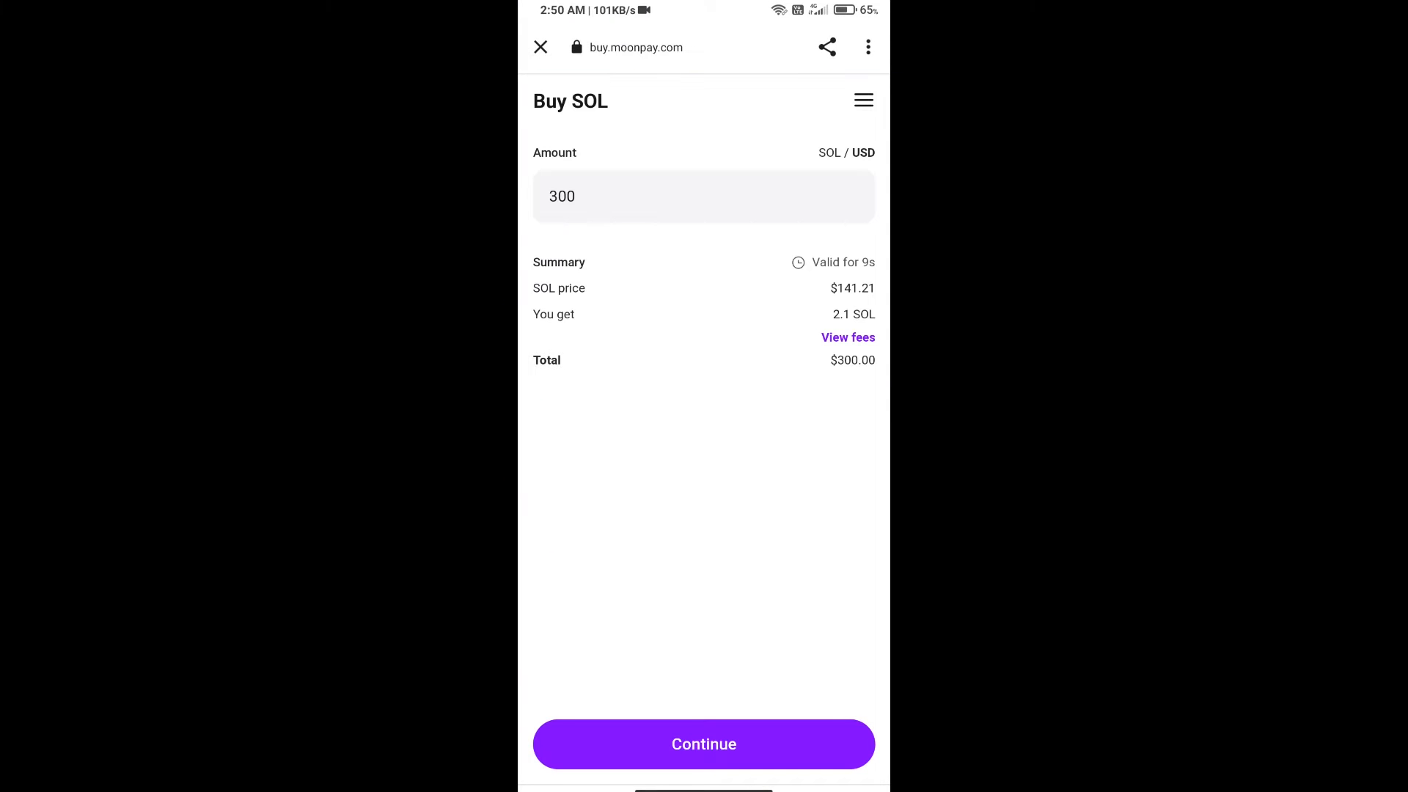
pyautogui.click(703, 196)
pyautogui.write('50')
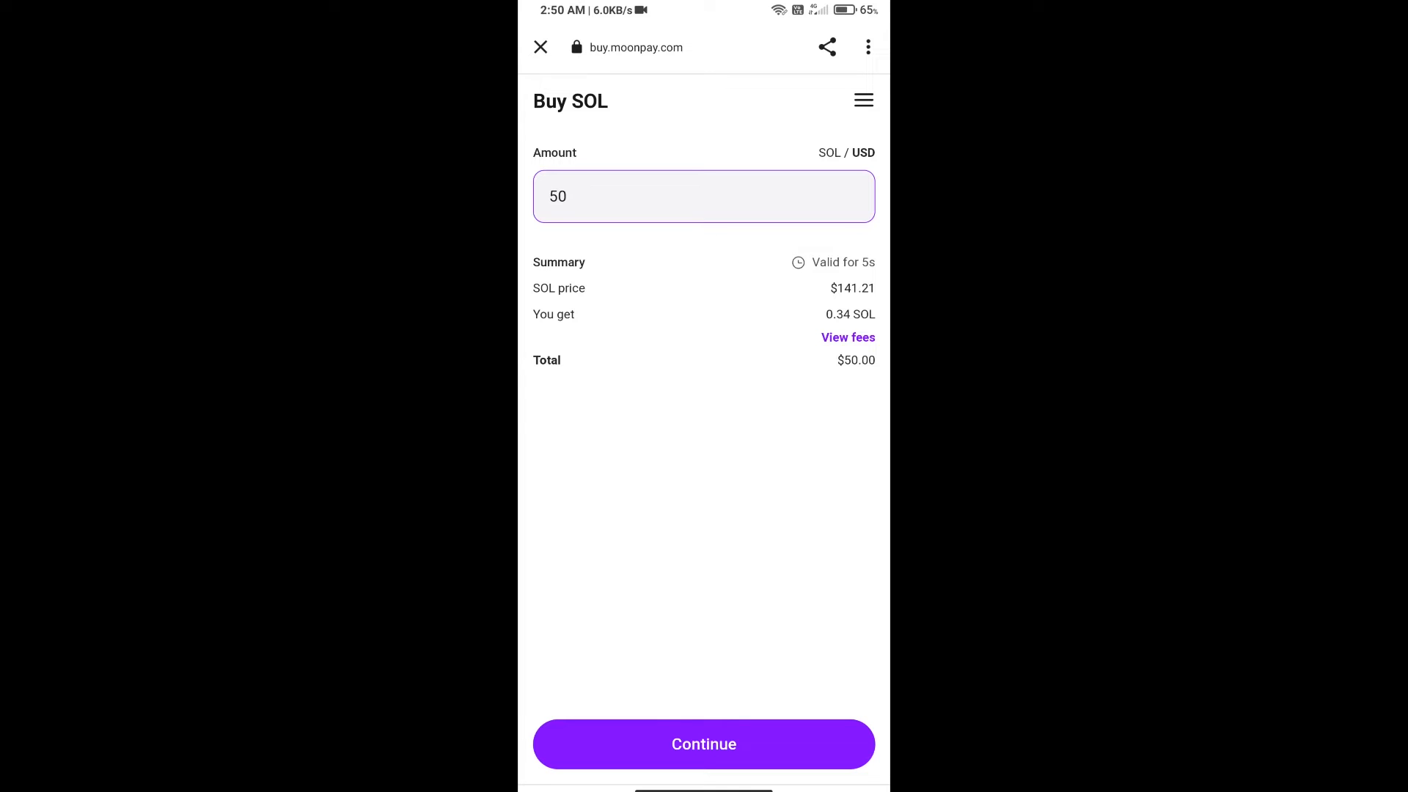
pyautogui.click(540, 46)
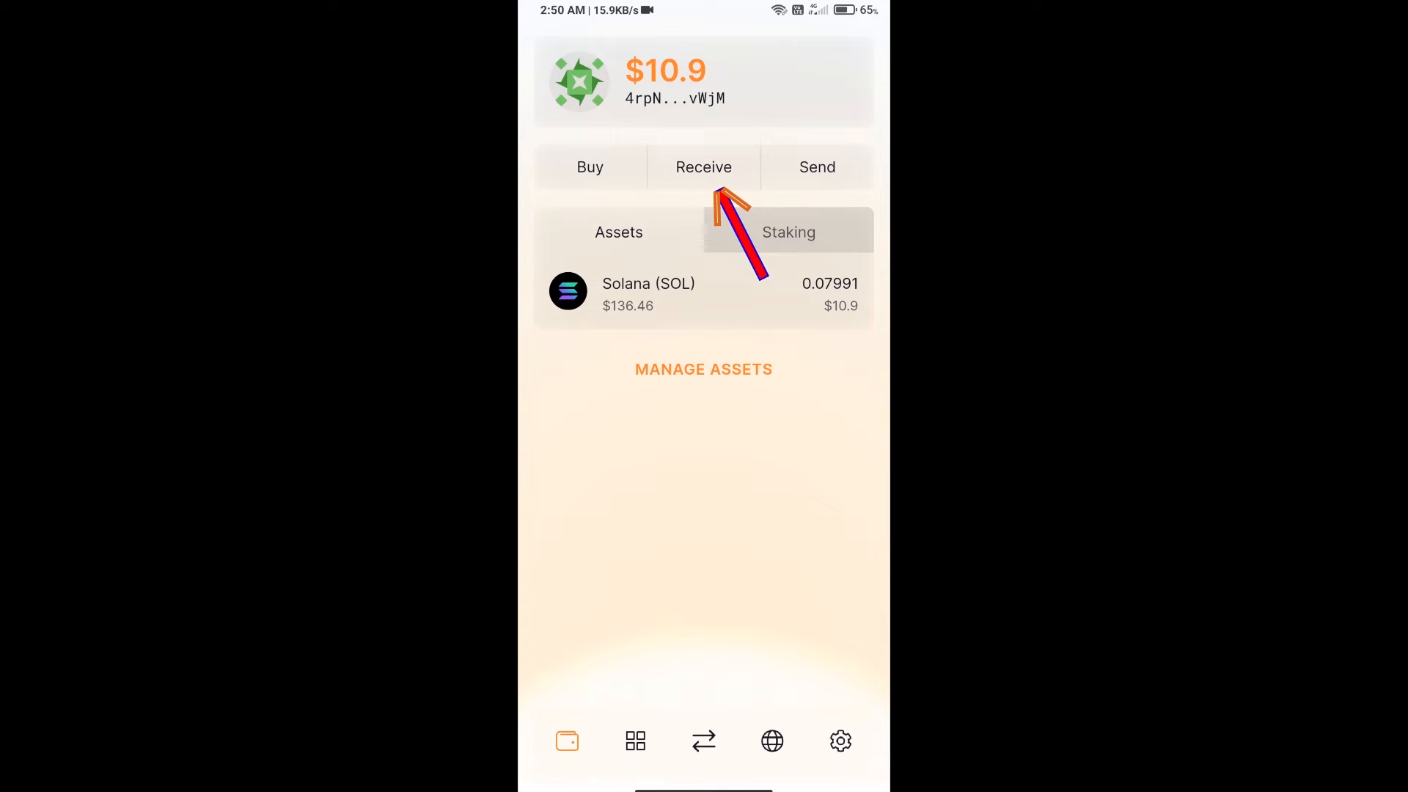
pyautogui.click(704, 167)
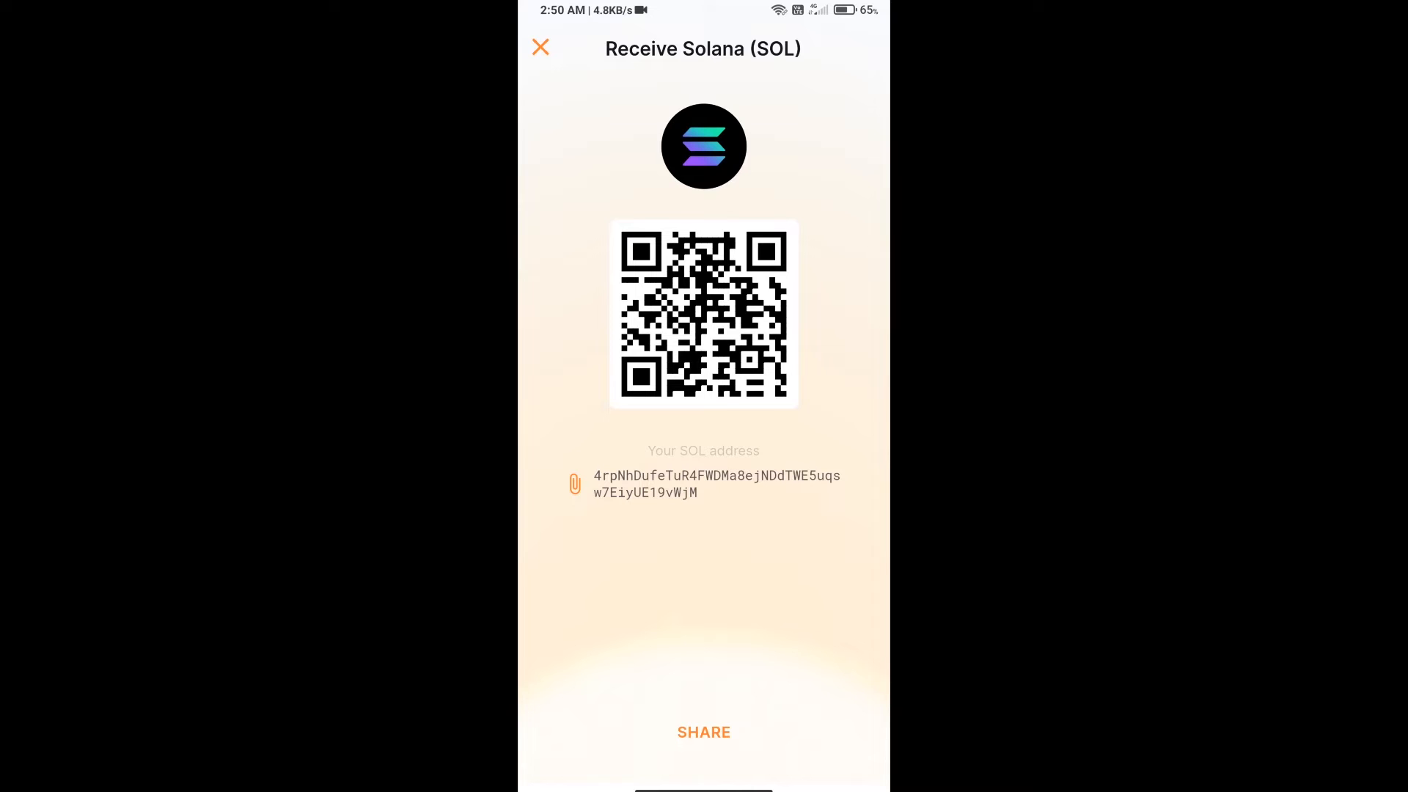
pyautogui.click(540, 48)
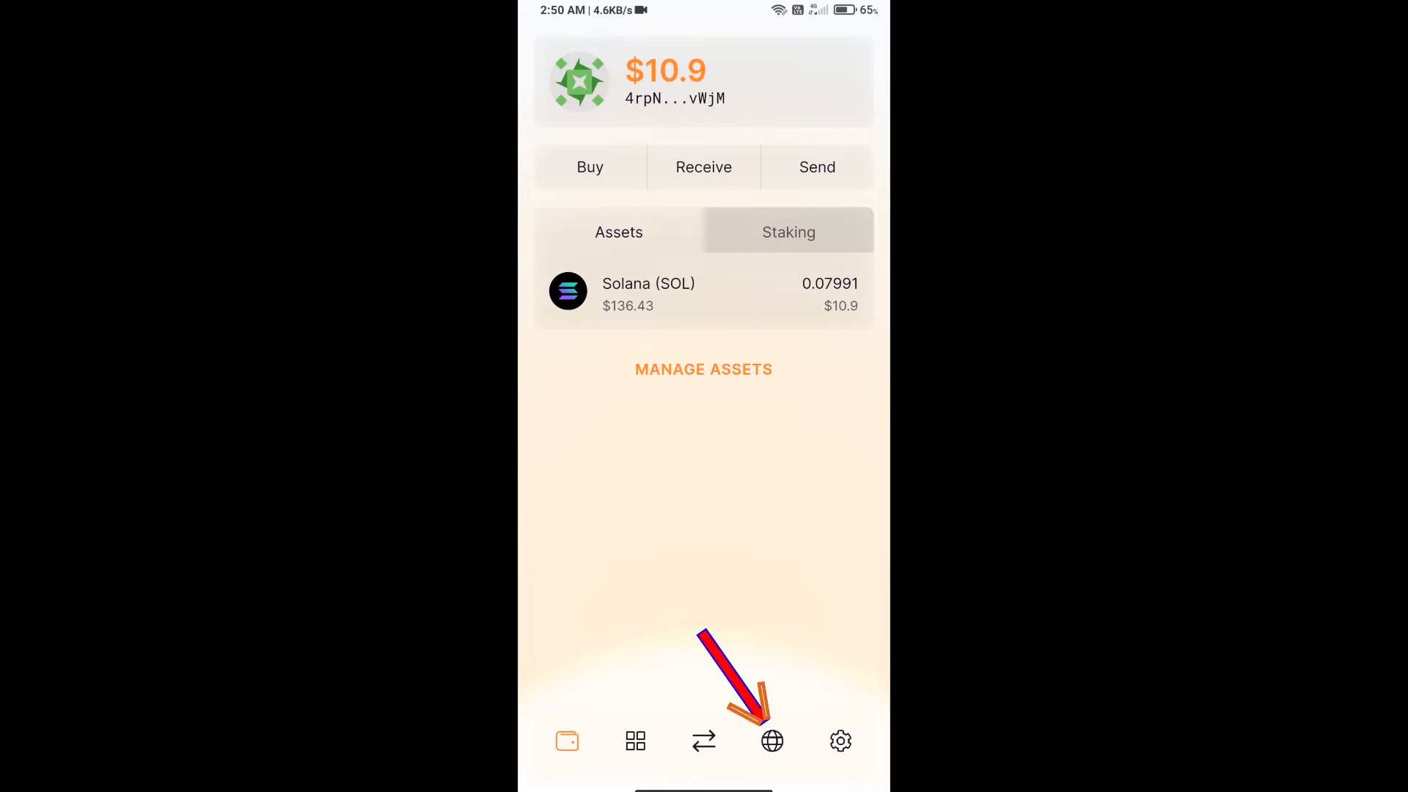
# Load raydium.io in the wallet browser and enter the exchange's swap page
pyautogui.click(771, 741)
pyautogui.write('raydium.')
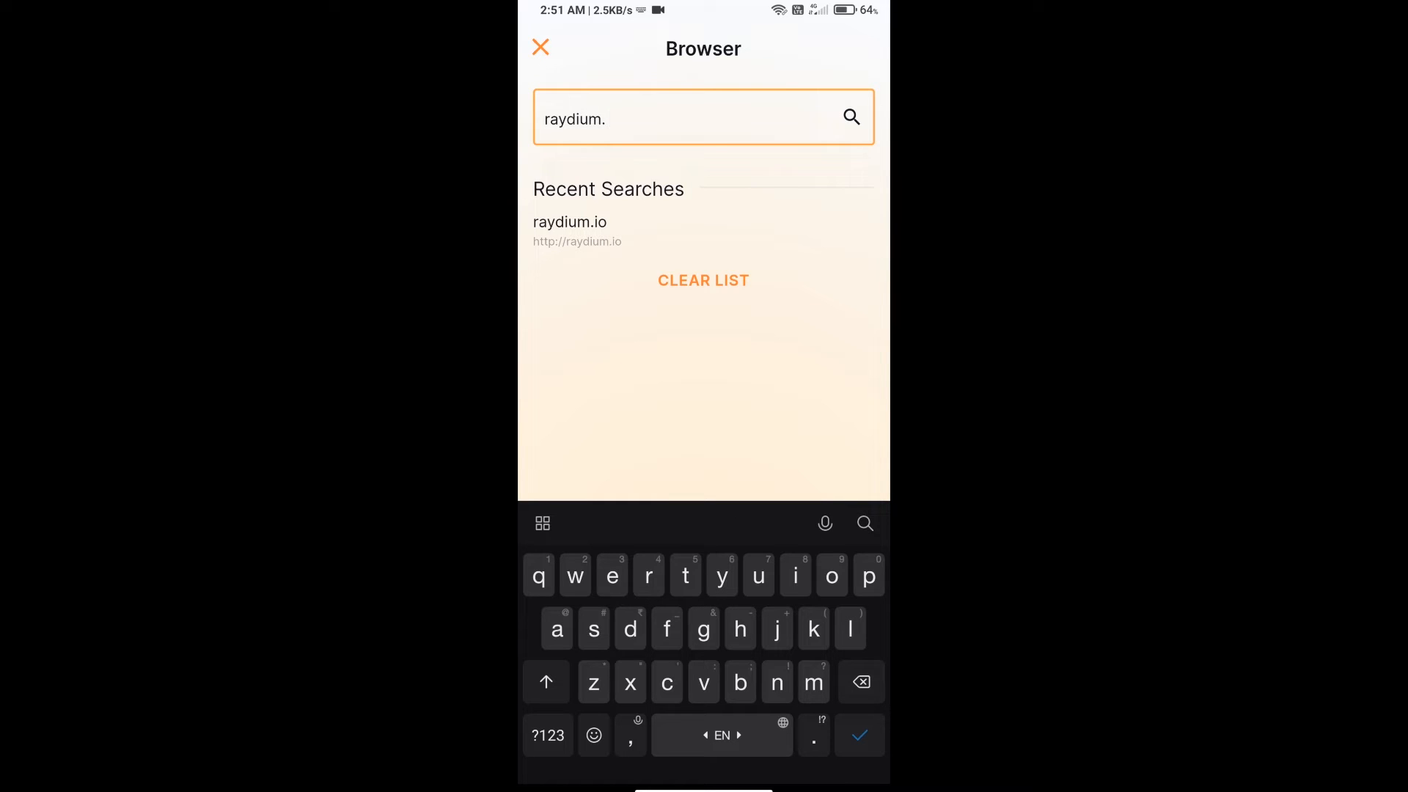
pyautogui.write('io')
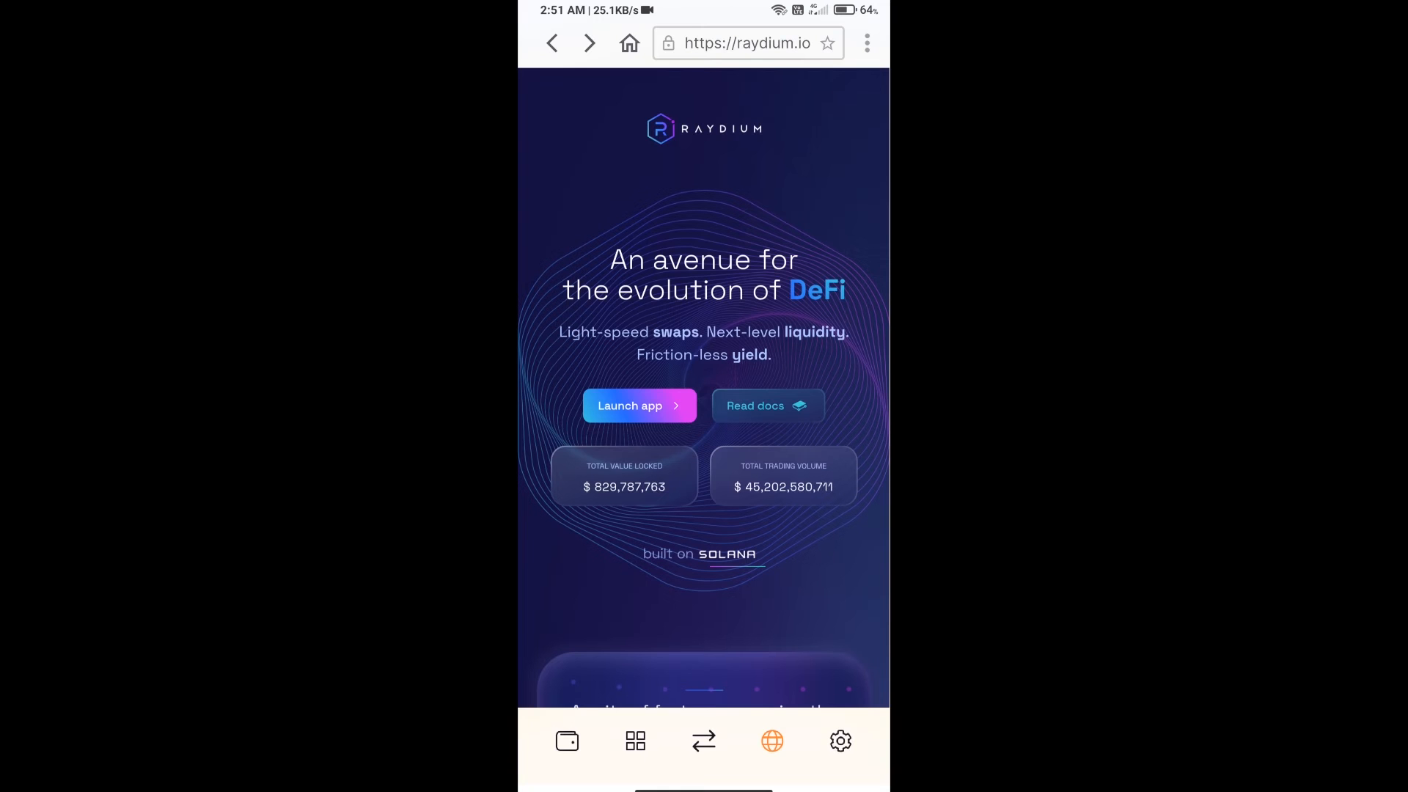
pyautogui.scroll(-3)
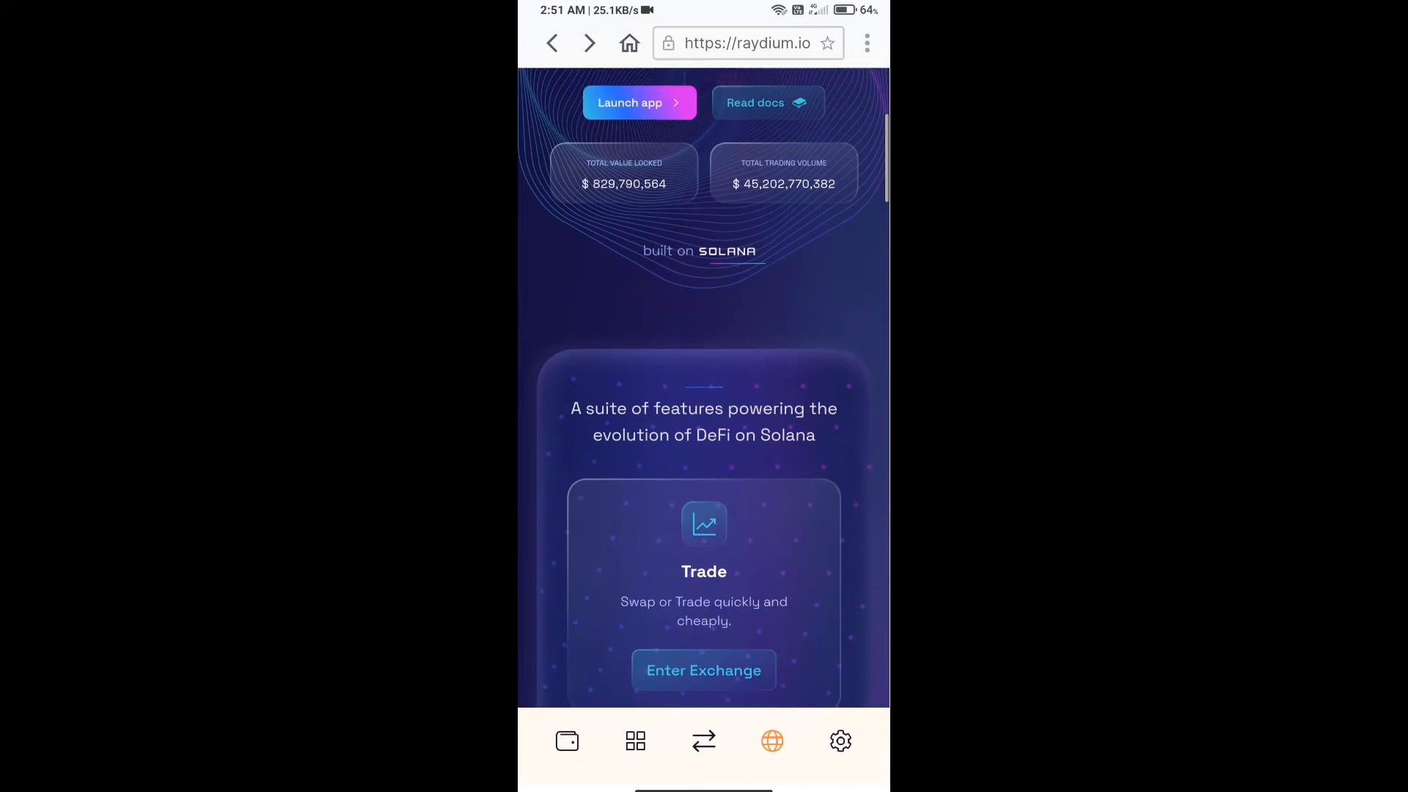
pyautogui.scroll(-3)
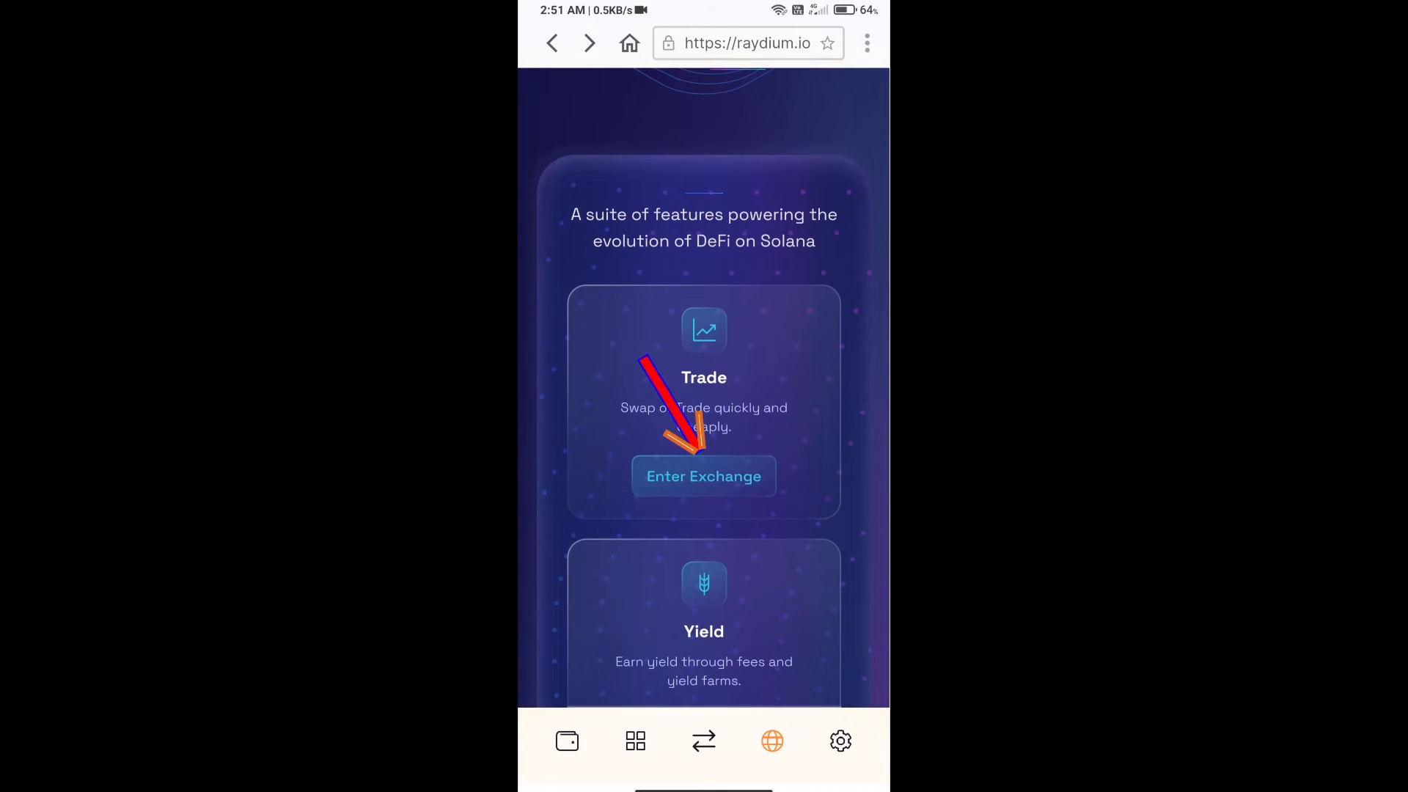
pyautogui.click(703, 475)
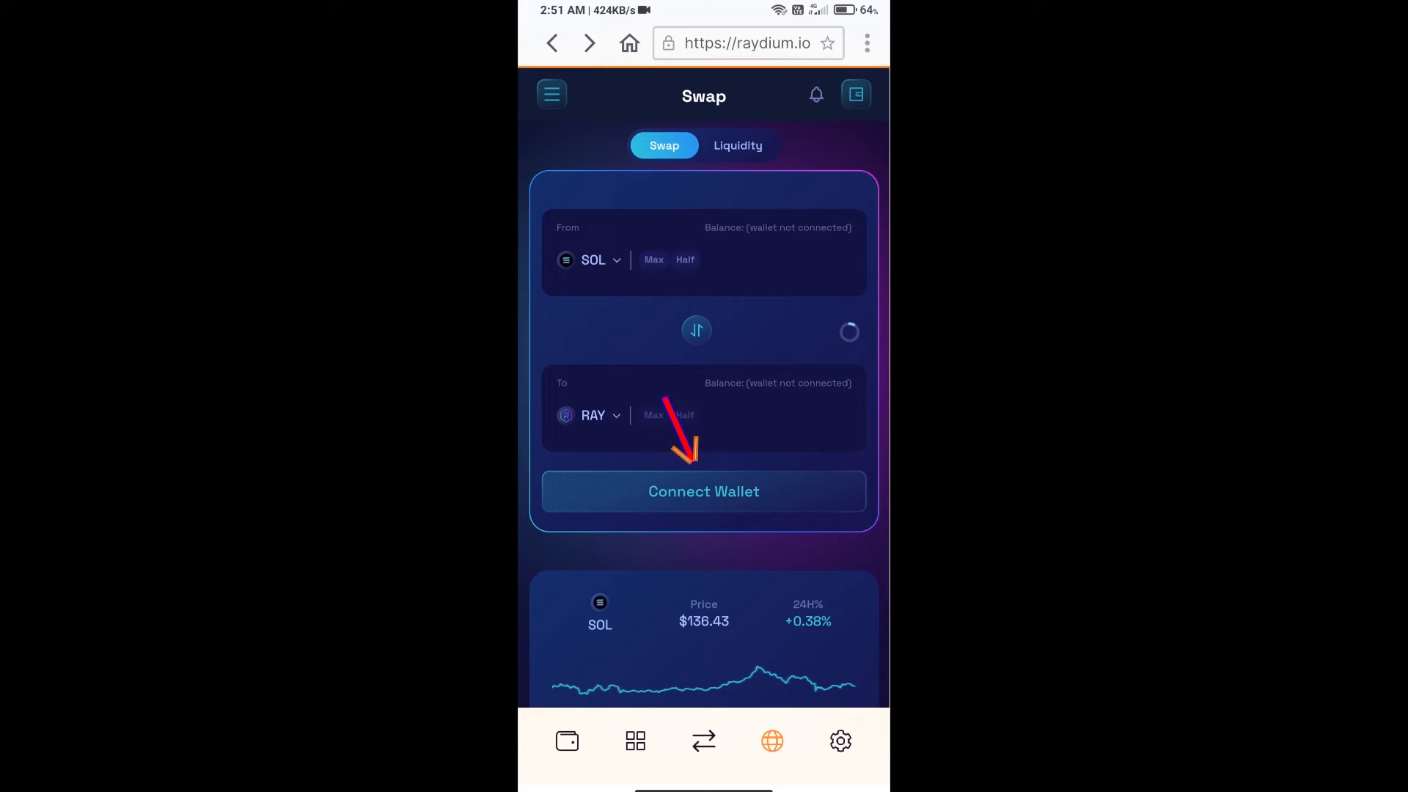
# Connect Solflare Wallet 1 to Raydium via the Mobile option, showing 0.07991 SOL
pyautogui.click(703, 491)
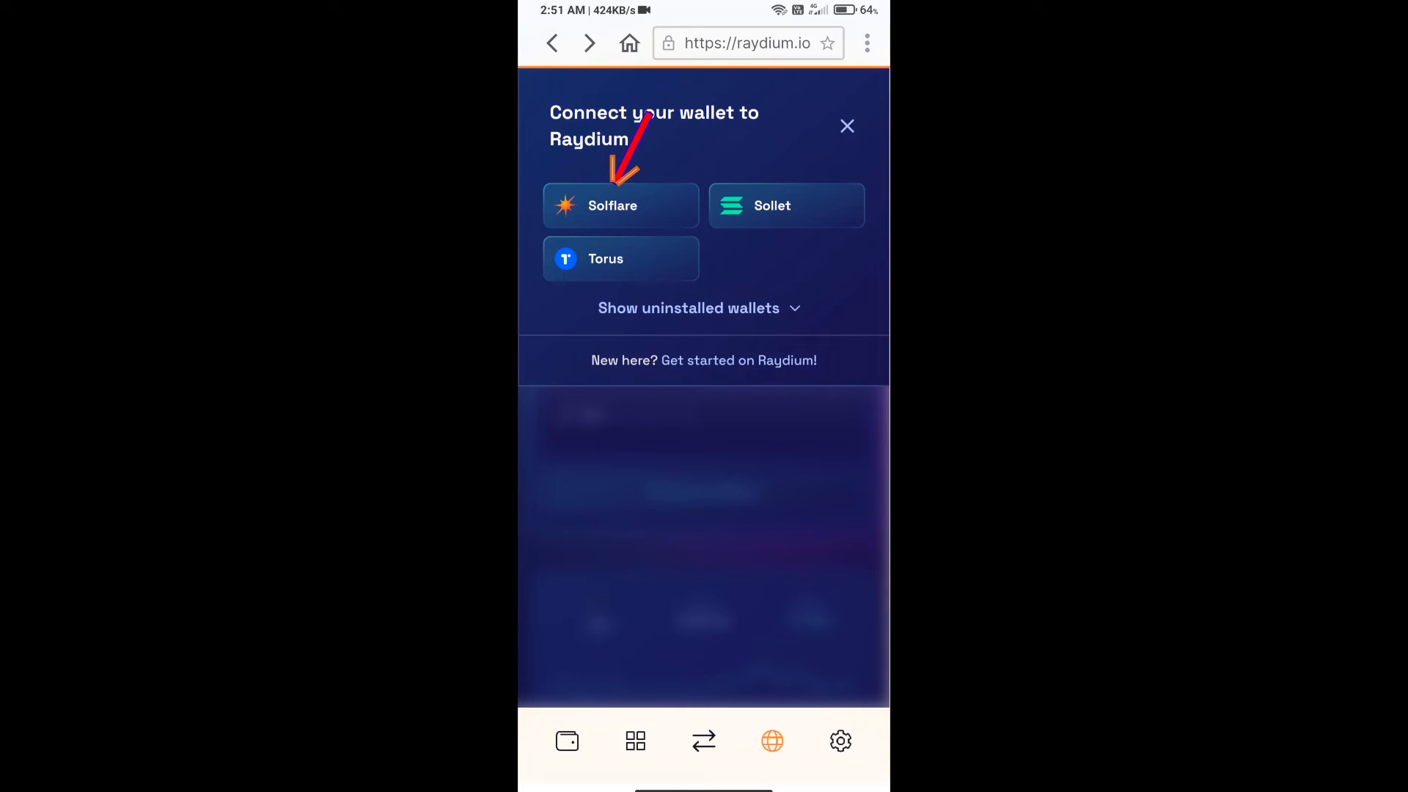
pyautogui.click(619, 204)
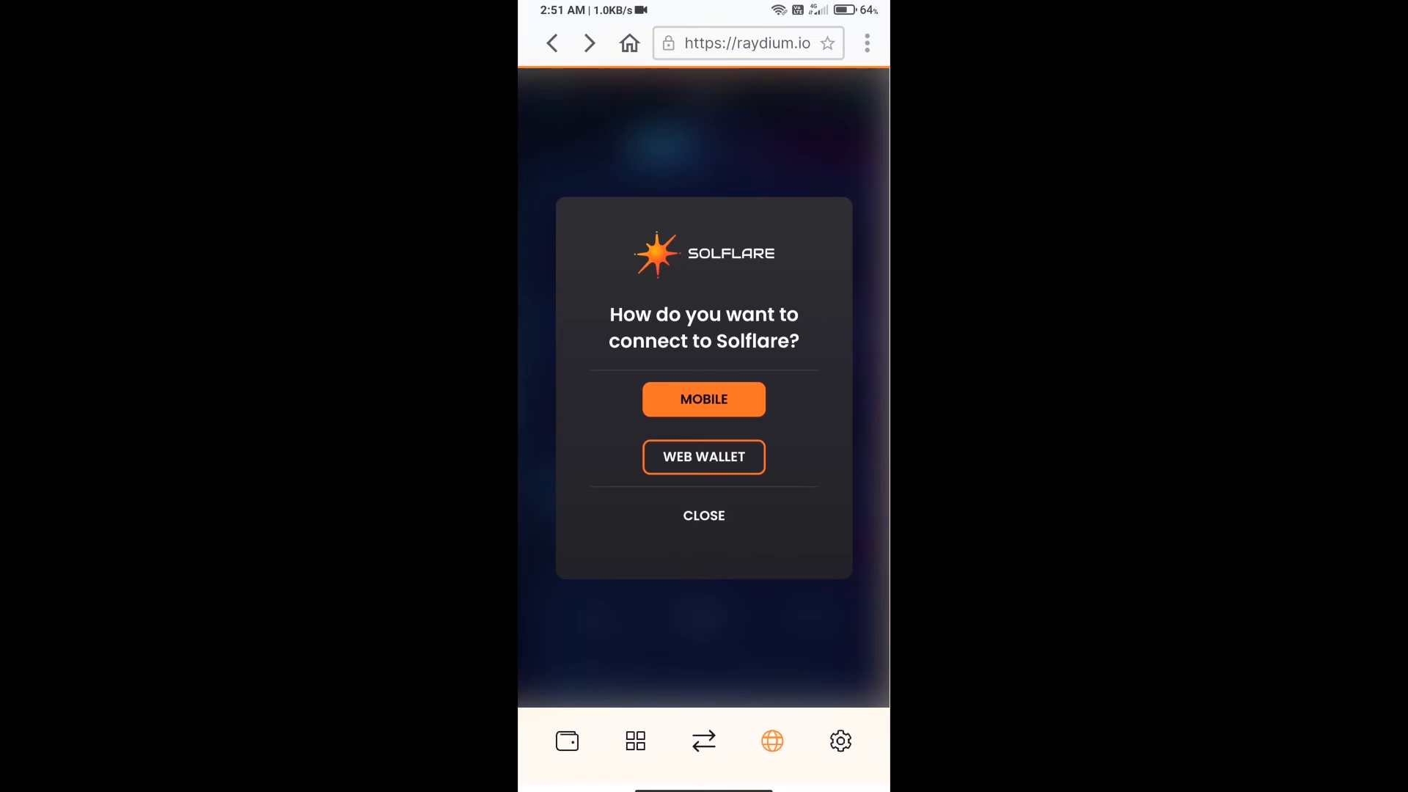
pyautogui.click(704, 399)
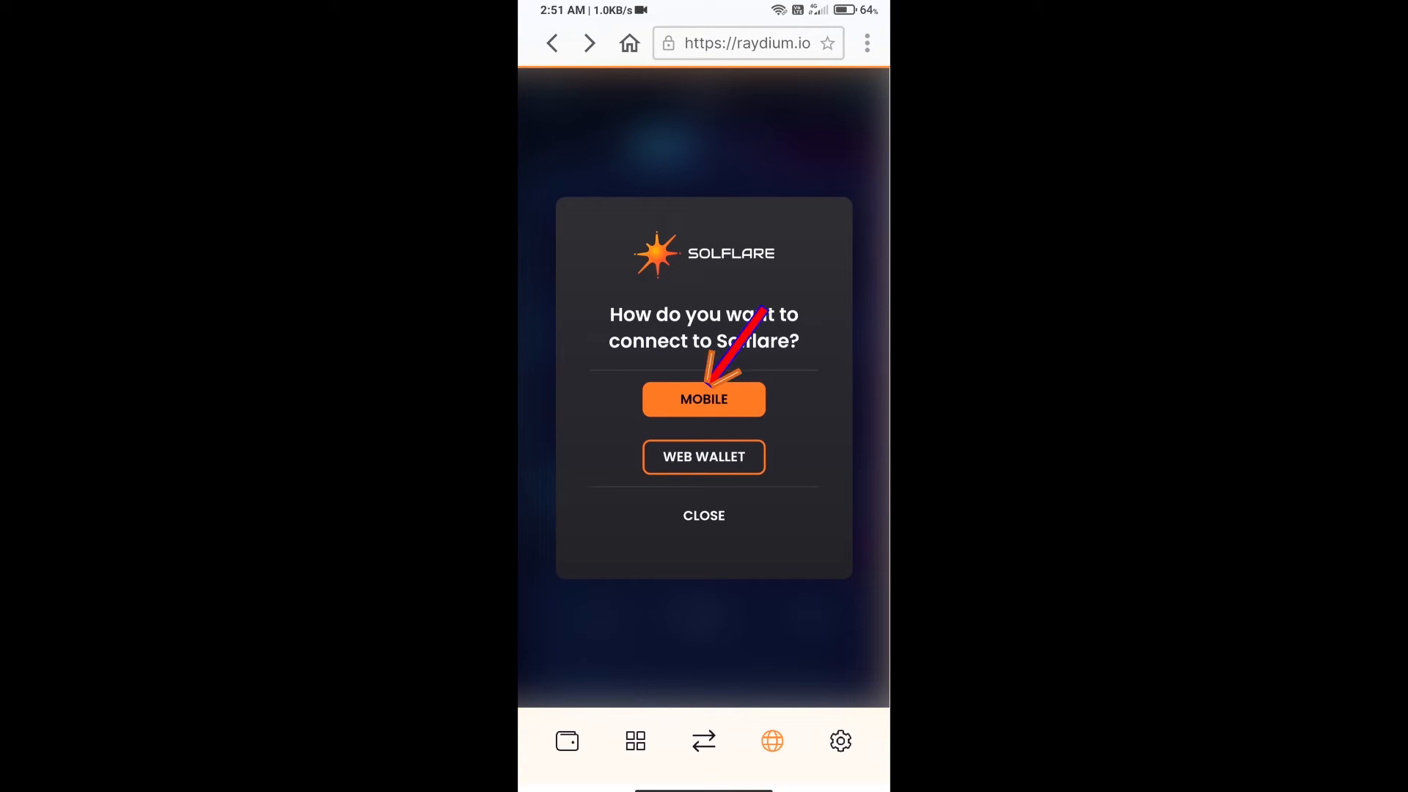
pyautogui.click(703, 399)
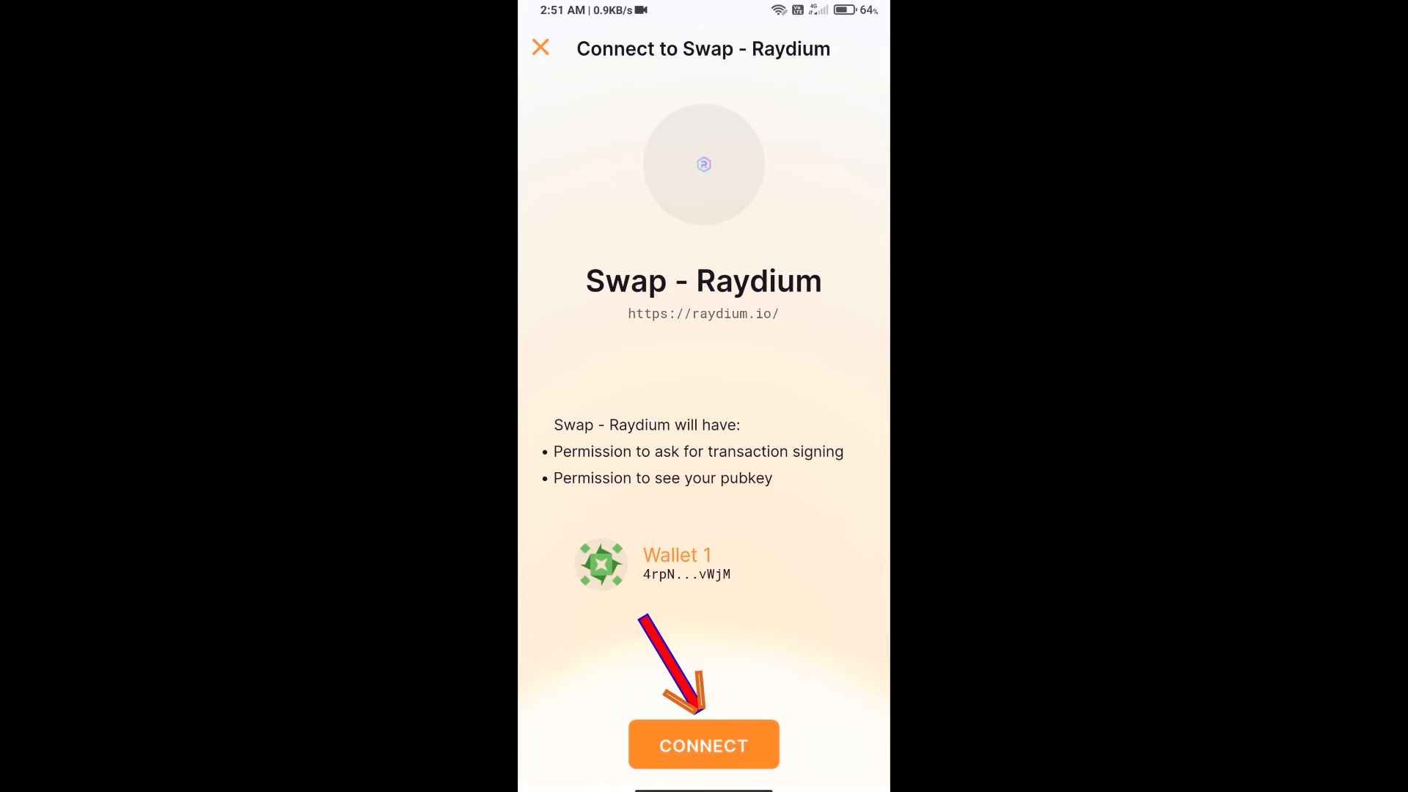
pyautogui.click(703, 744)
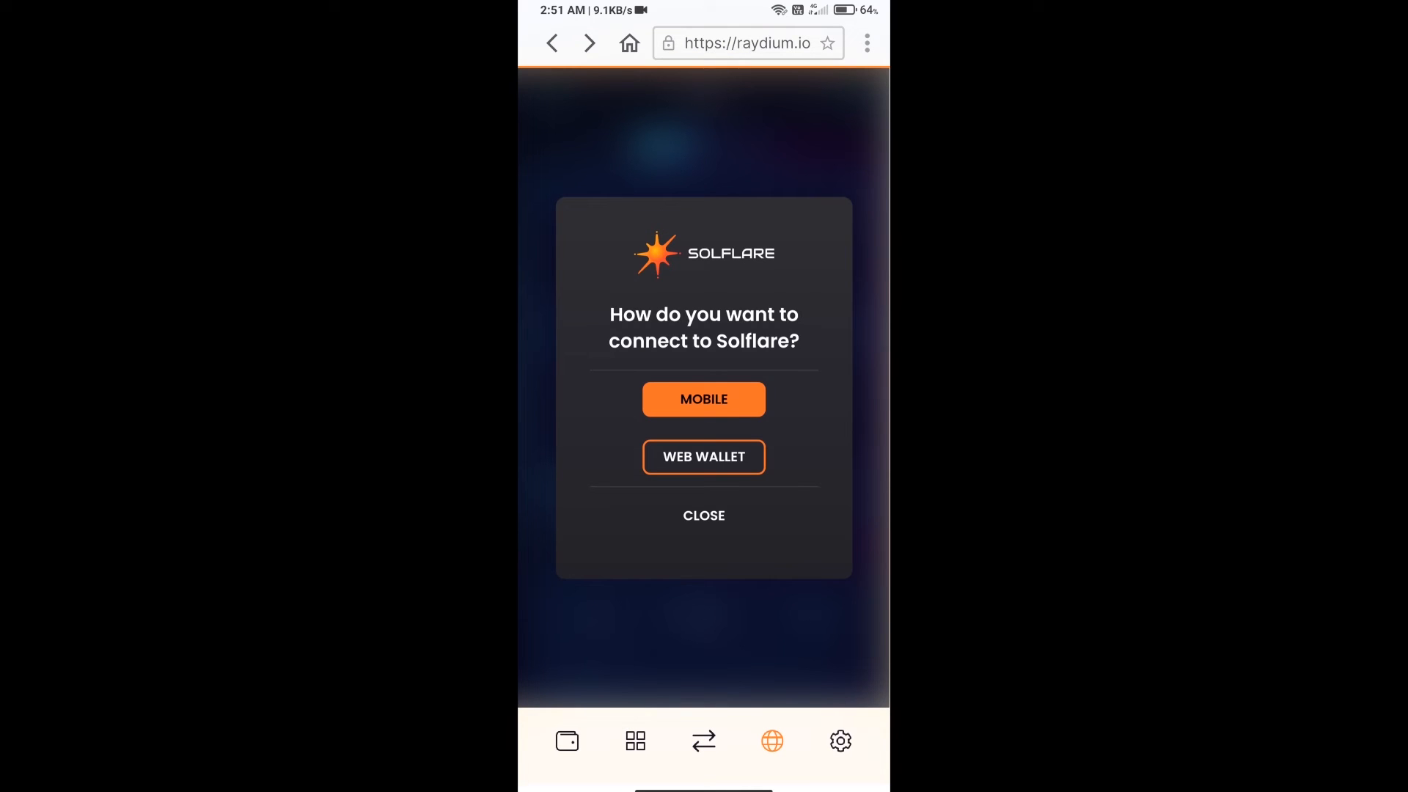
pyautogui.click(704, 516)
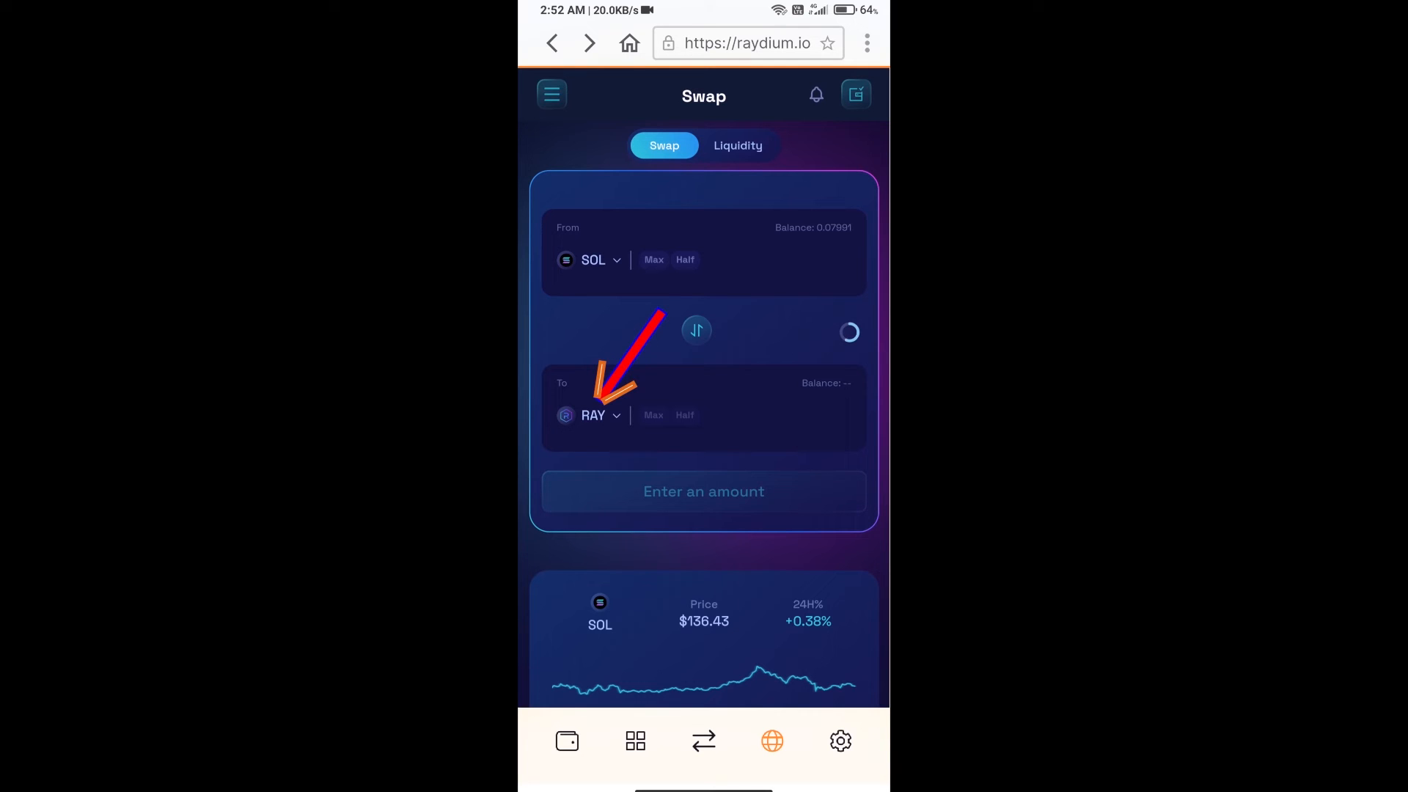
# Open the receive-token picker and copy Bitspawn's Solana contract address from CoinMarketCap
pyautogui.click(593, 415)
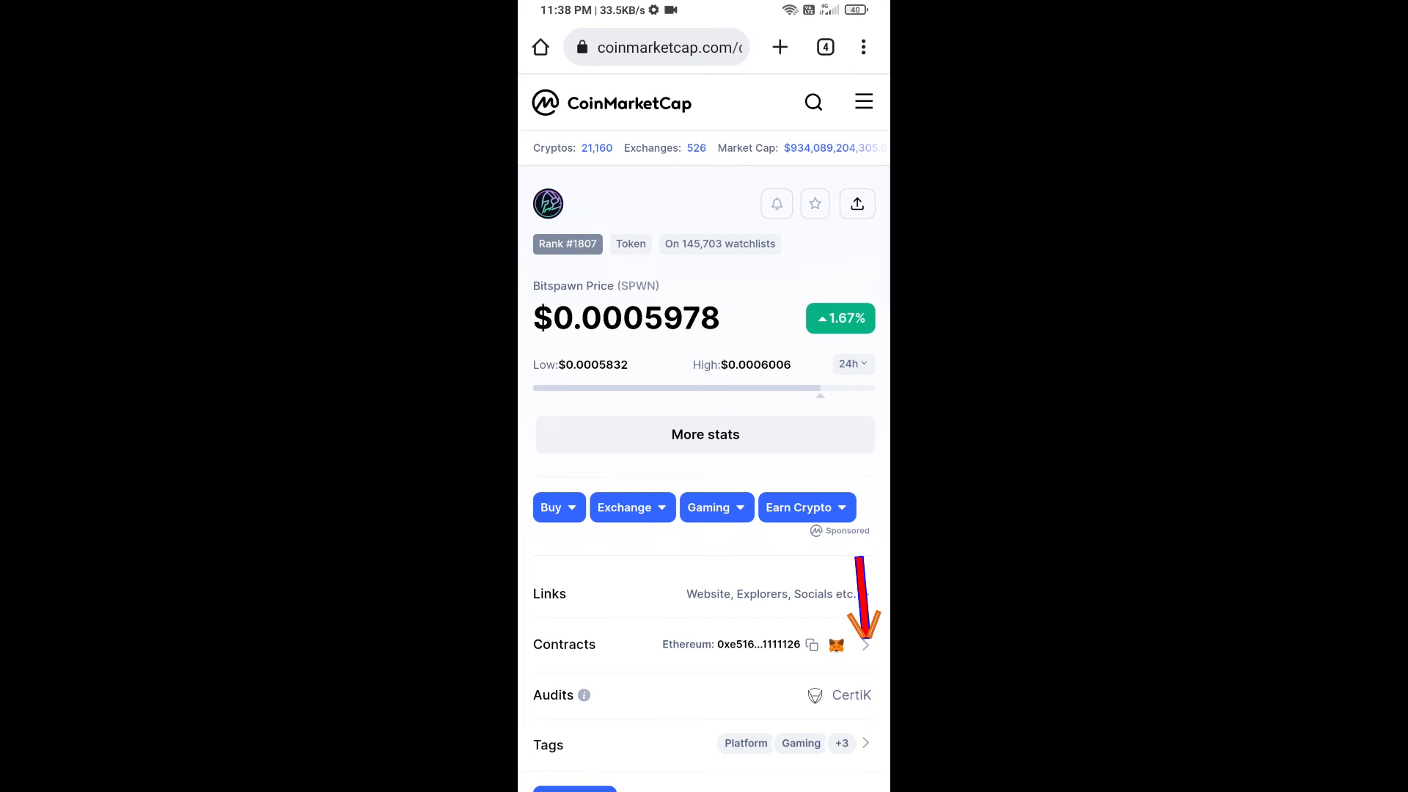
pyautogui.click(863, 644)
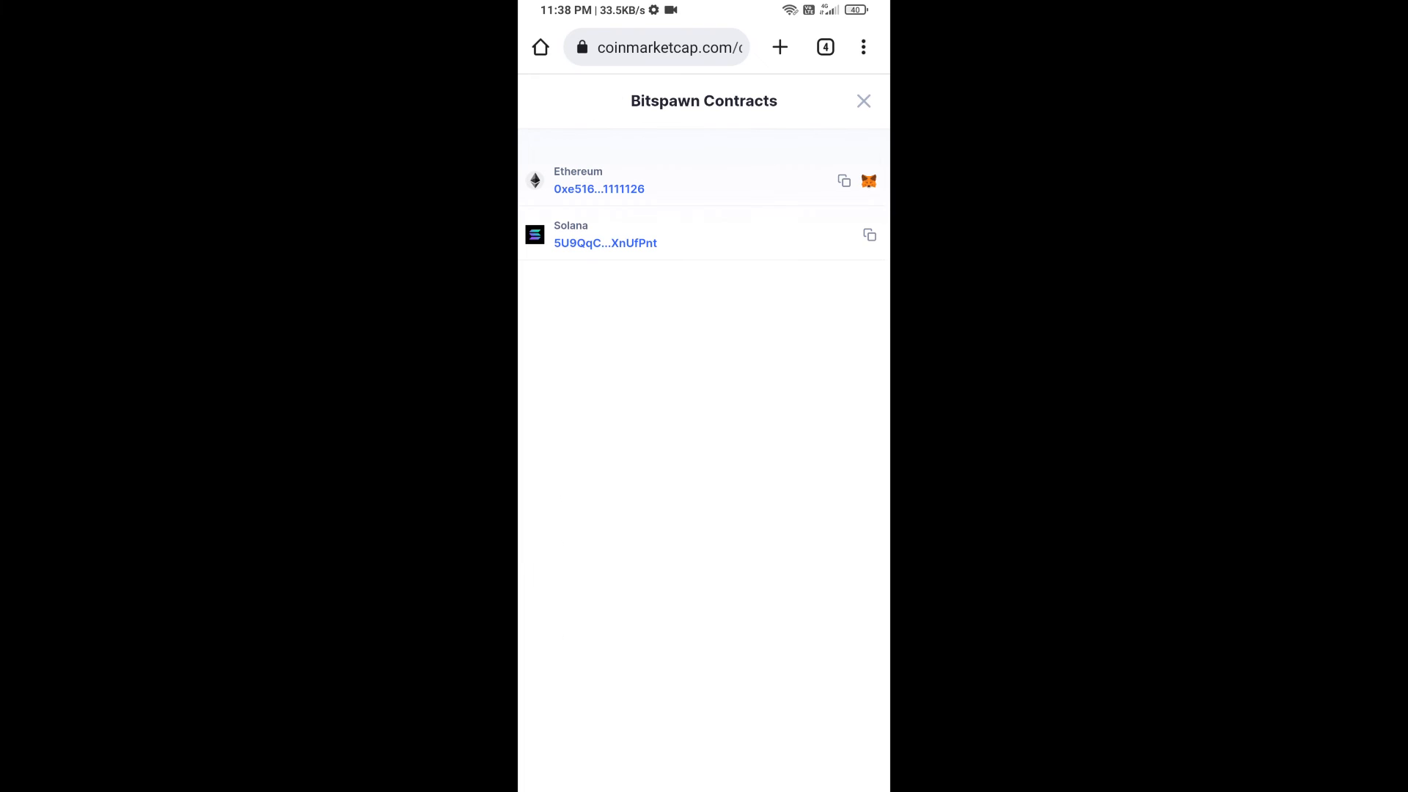
pyautogui.click(867, 234)
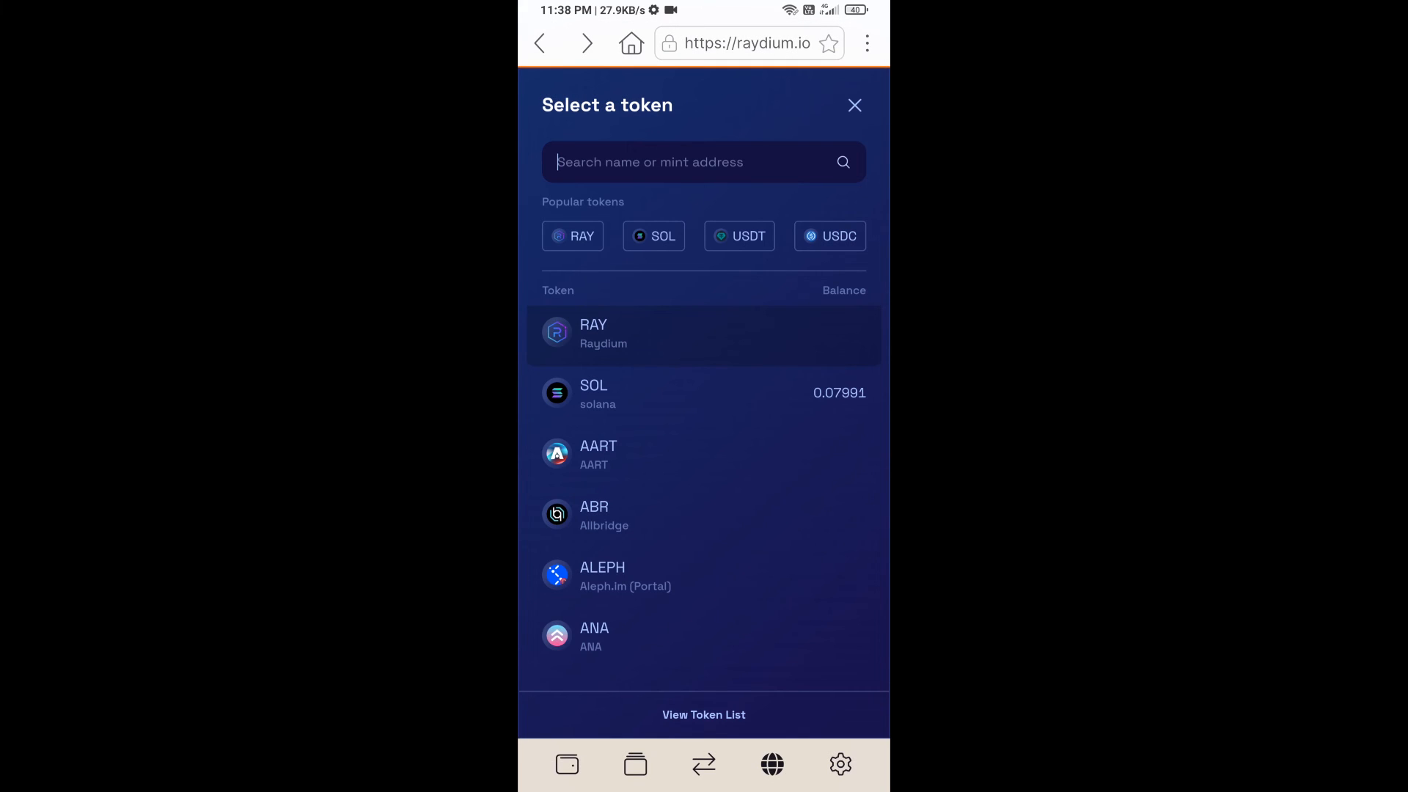
# Paste the SPWN mint address into token search and select SPWN (Bitspawn)
pyautogui.write('XAJcEv9uyzFJd5zhN93vuPk1aNNkXnUfPnt')
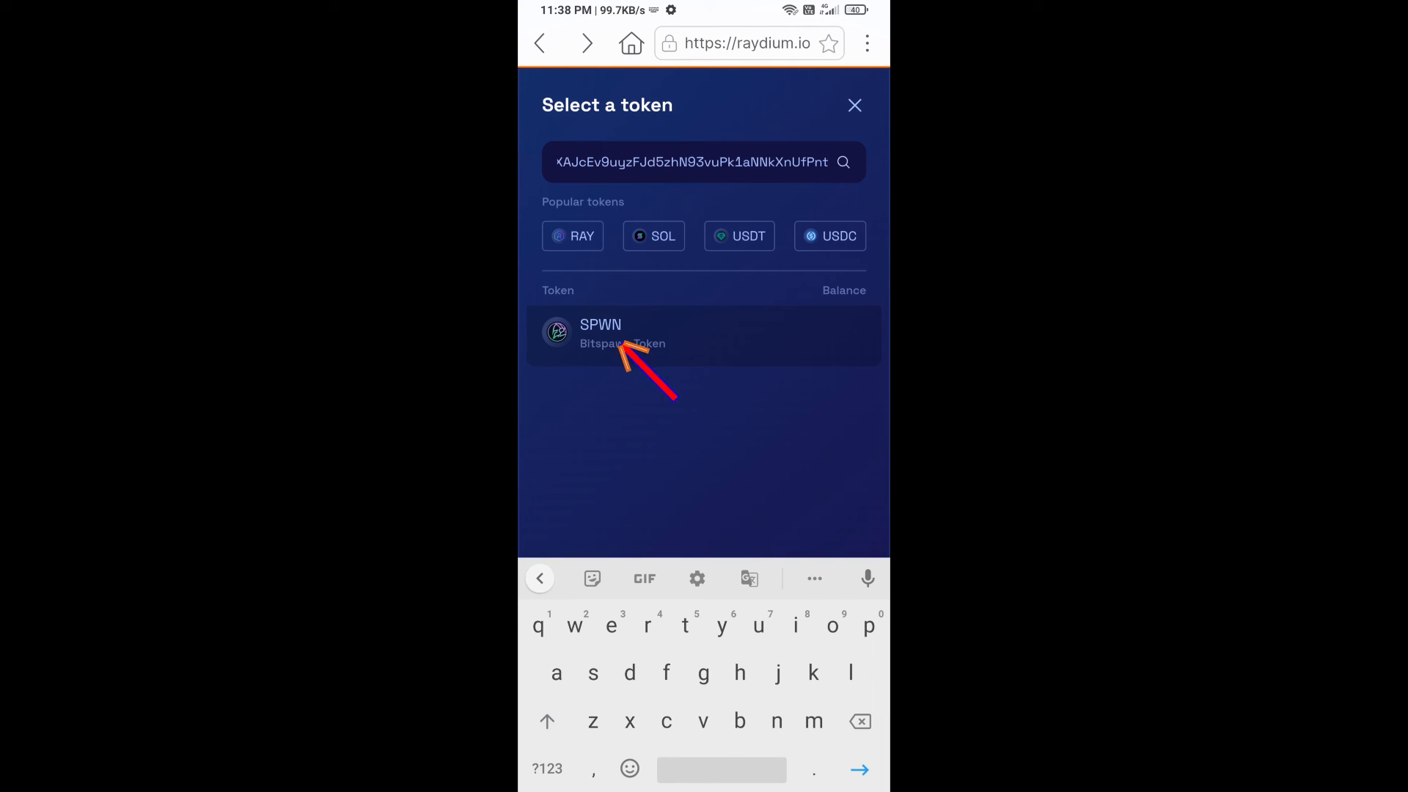
pyautogui.click(600, 332)
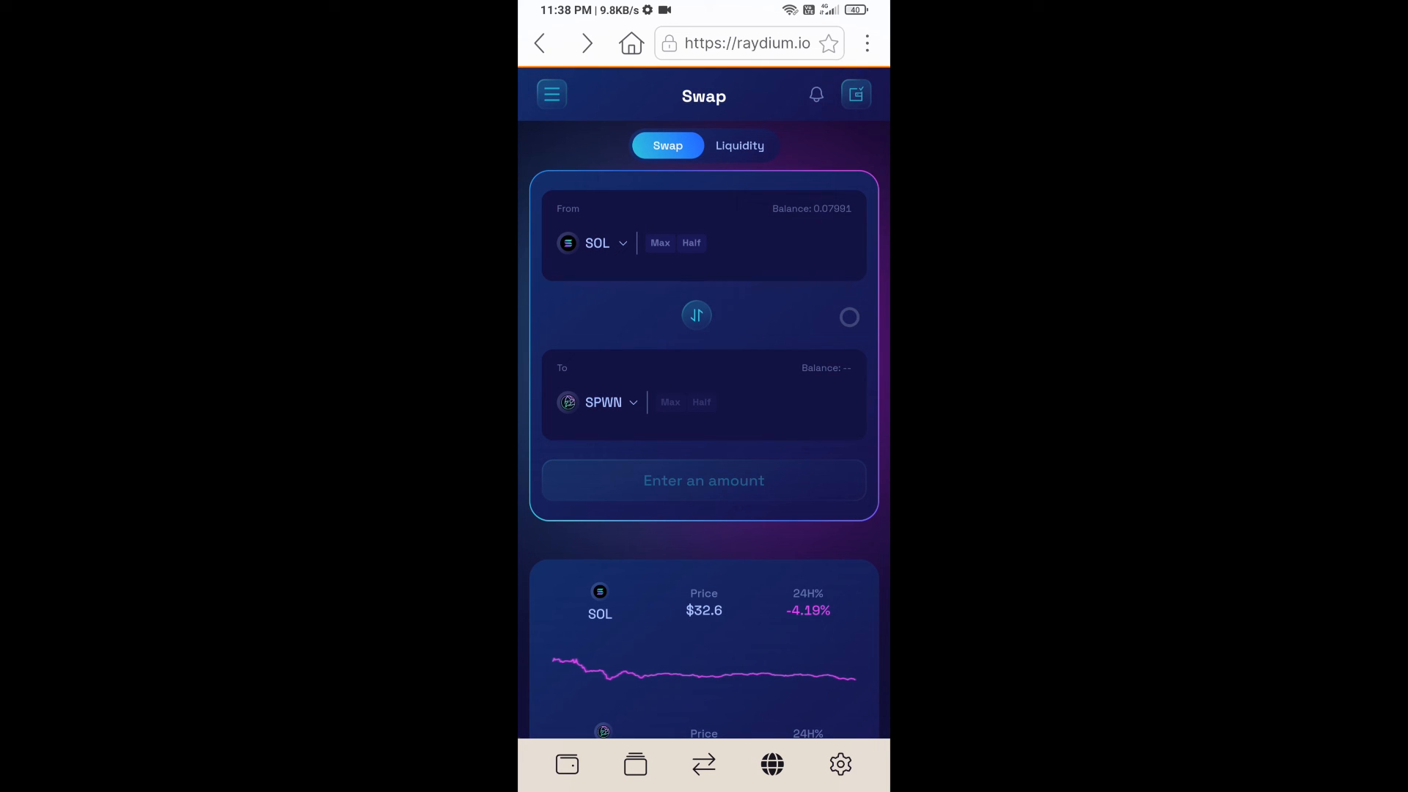
# Enter 0.006 SOL and submit the swap for about 333.75 SPWN
pyautogui.click(799, 243)
pyautogui.write('0.006')
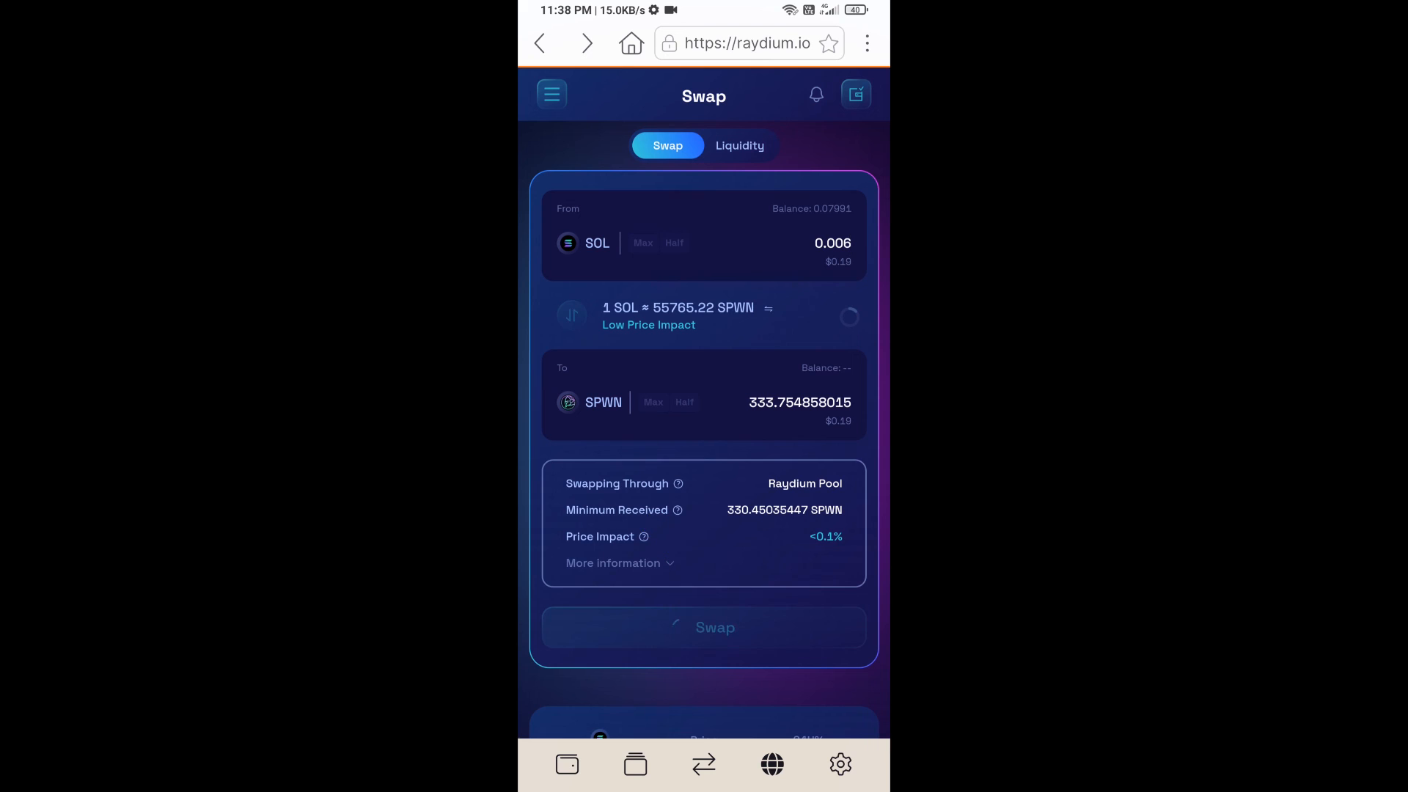
pyautogui.click(703, 627)
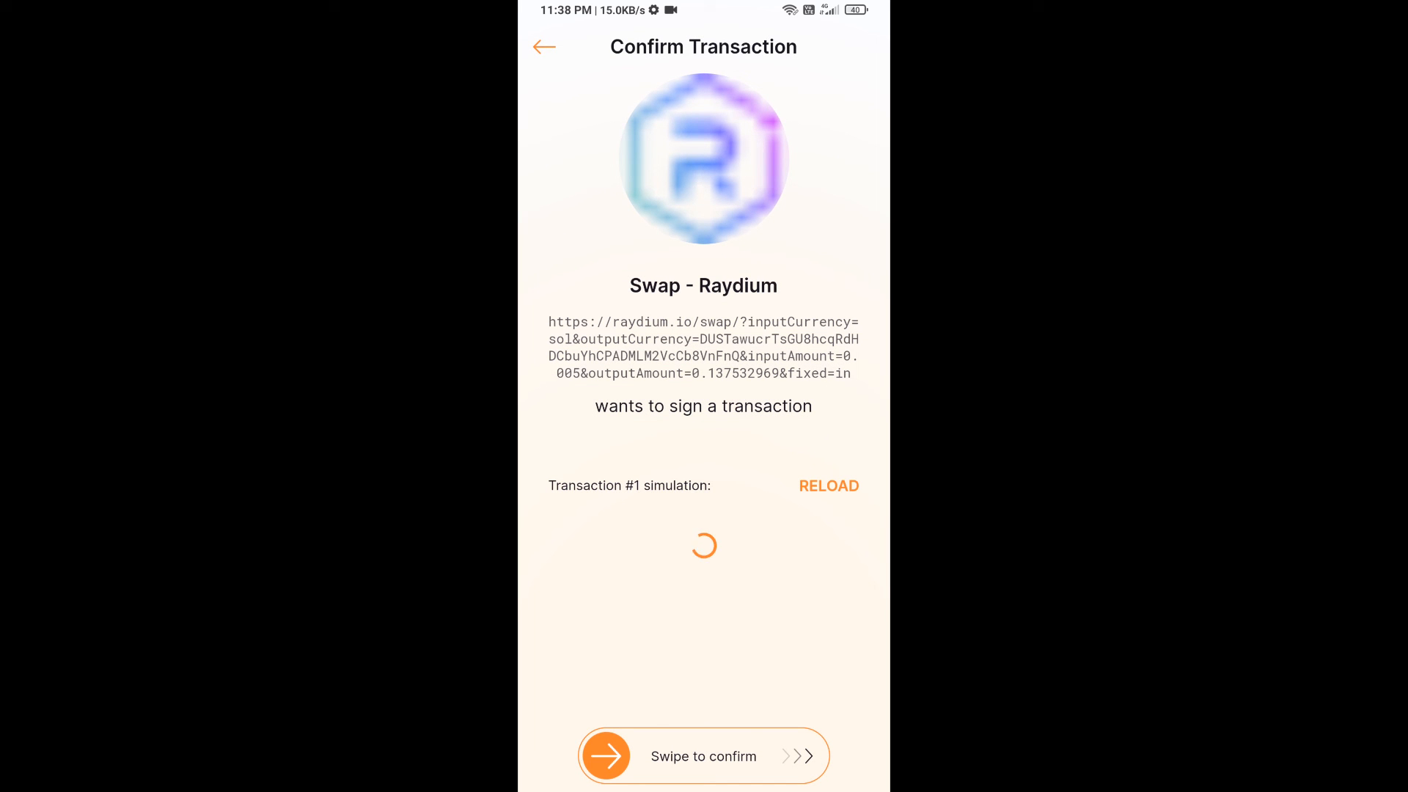